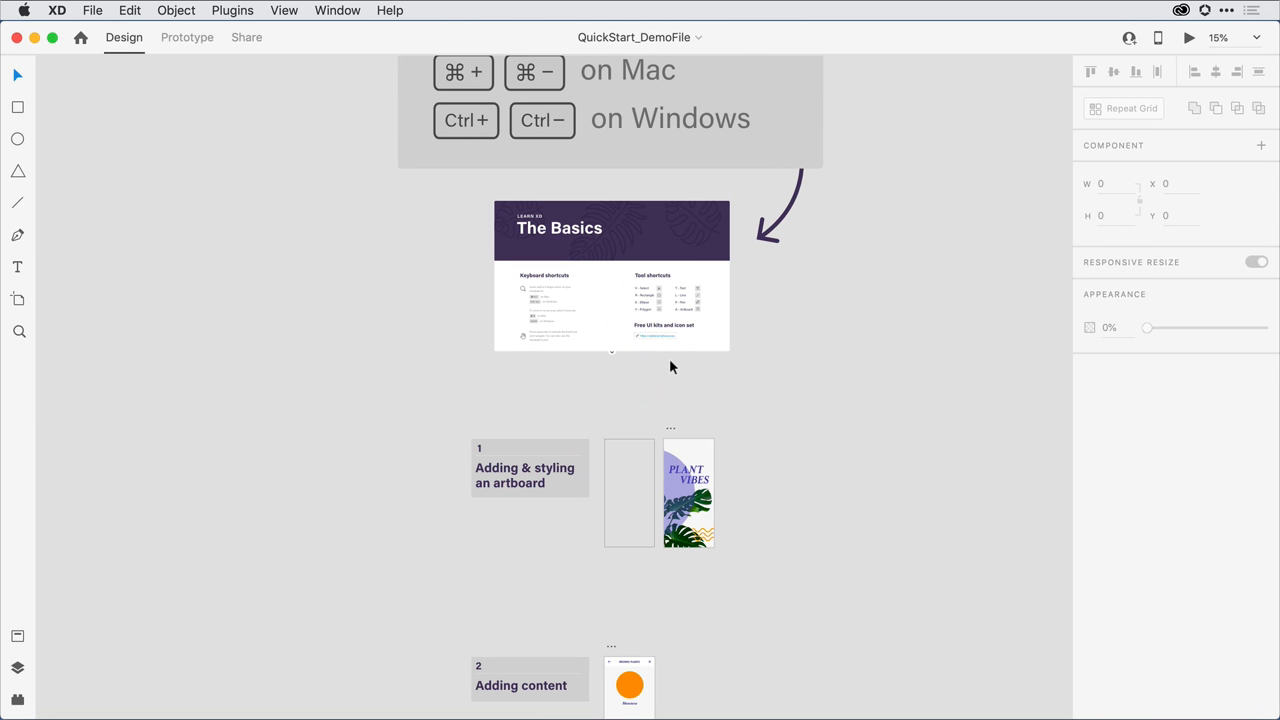
pyautogui.scroll(-3)
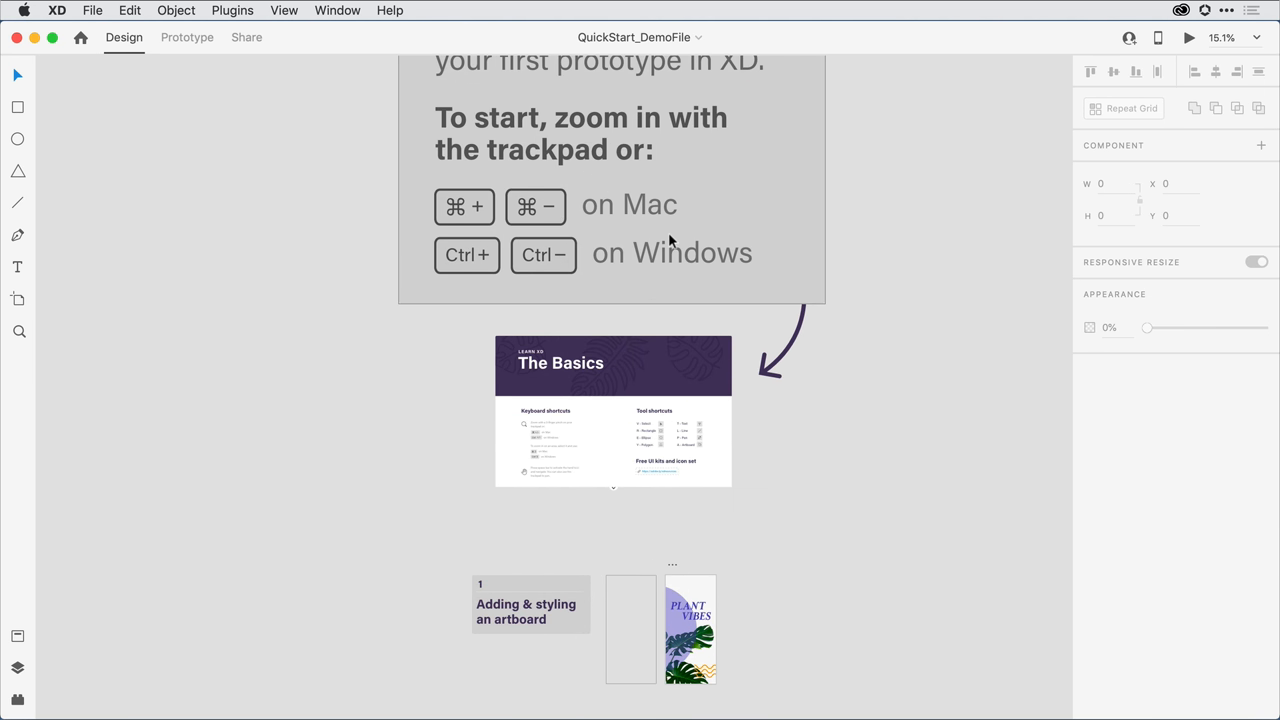
pyautogui.moveTo(669, 224)
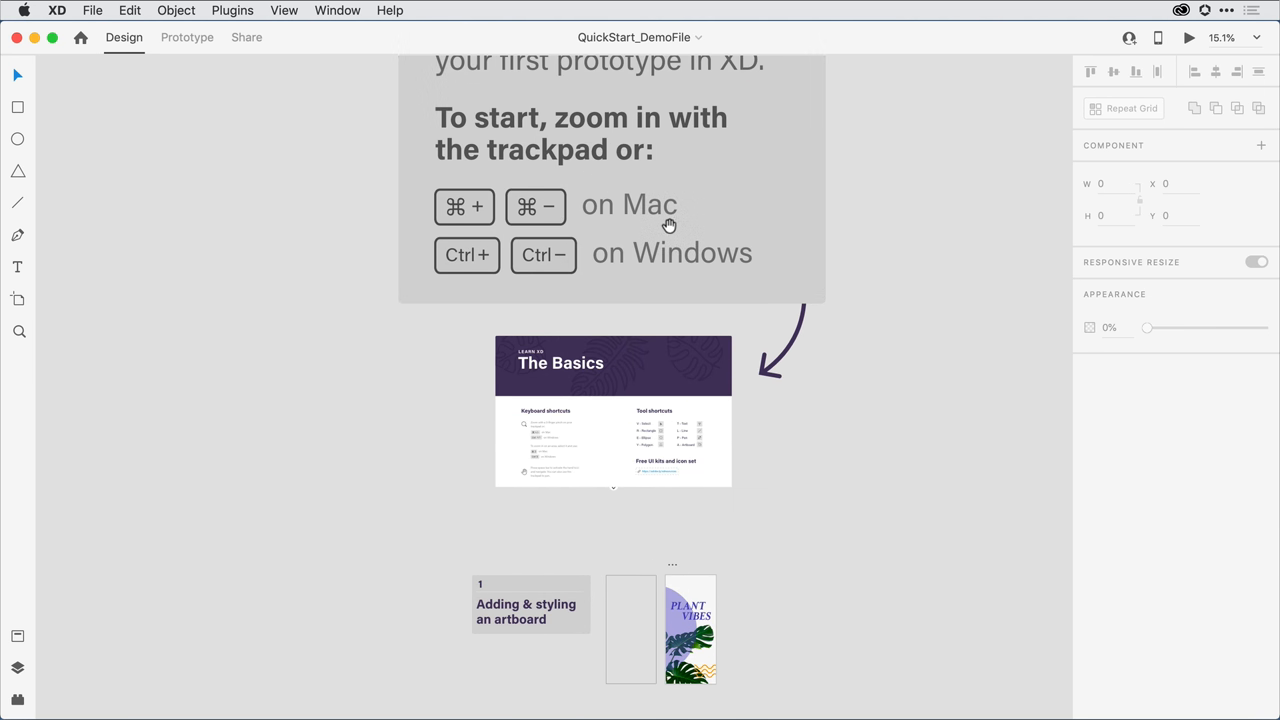